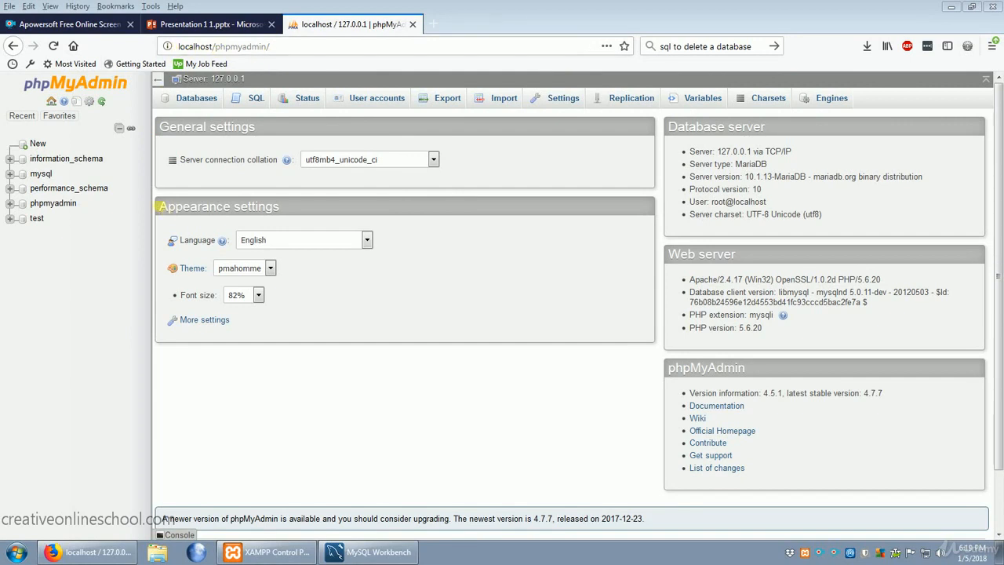
mouse_move(155, 235)
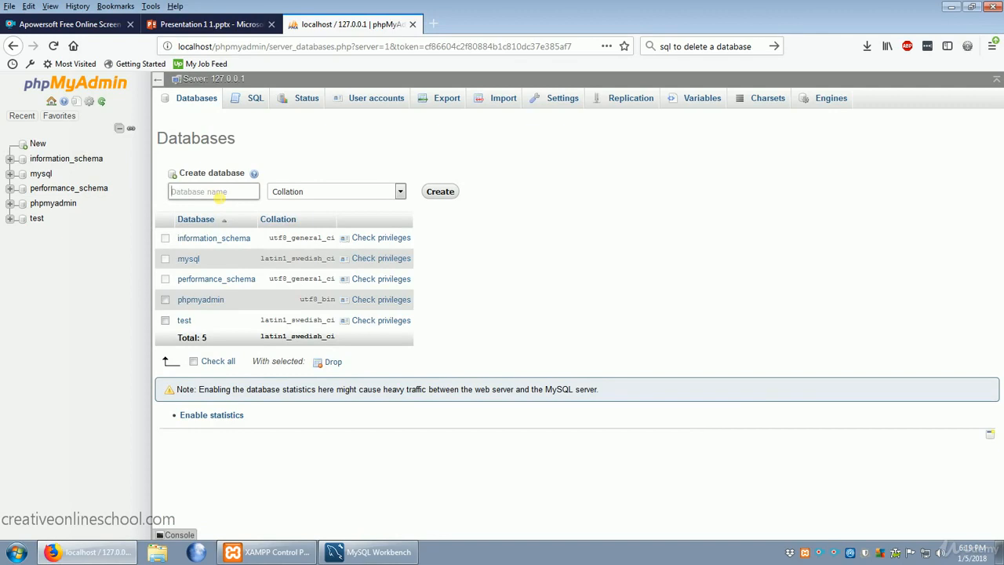
Enter 'person' as the new database name on the Databases page
type("person")
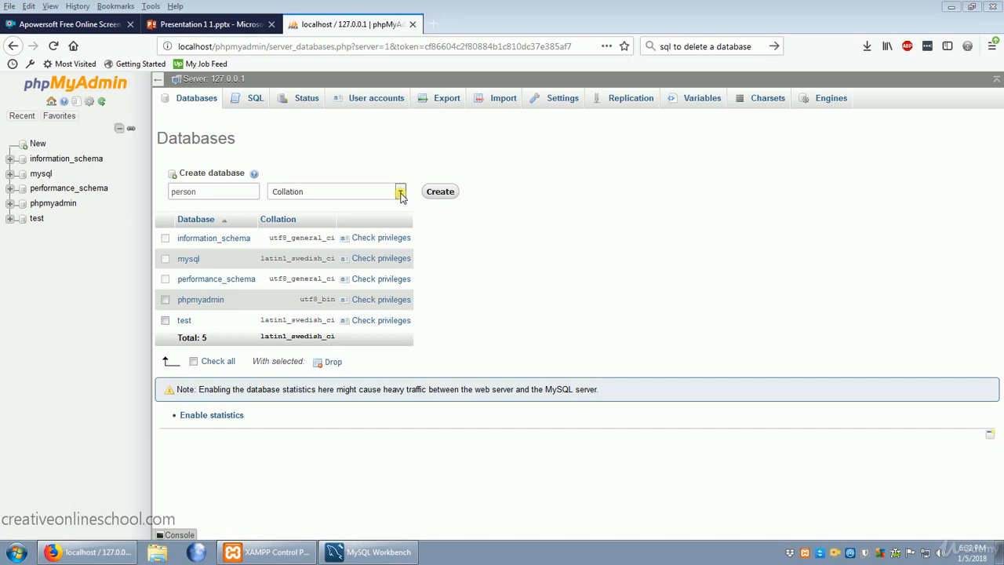
Choose utf8mb4_unicode_ci as the collation for the 'person' database
left_click(400, 192)
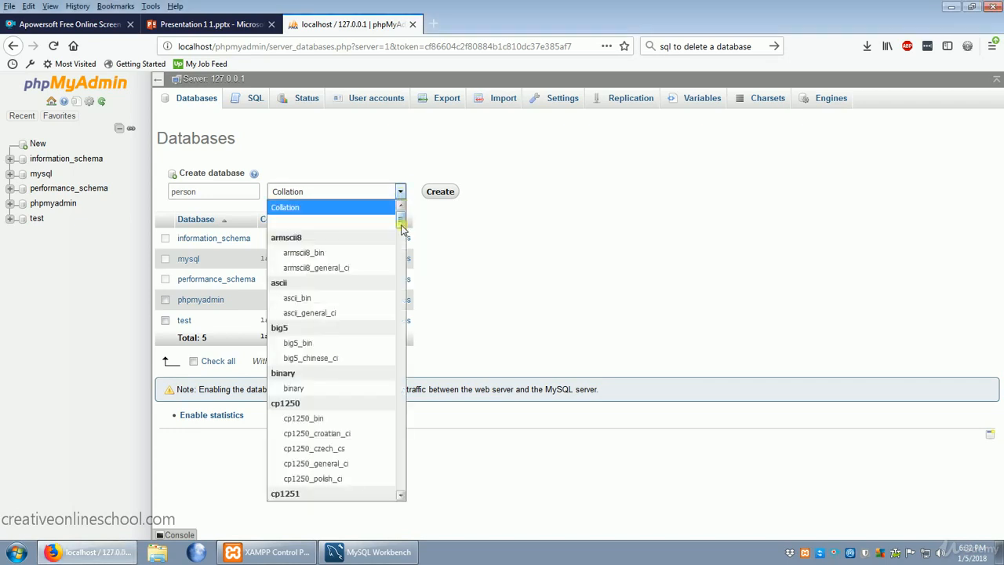
scroll("down", 3)
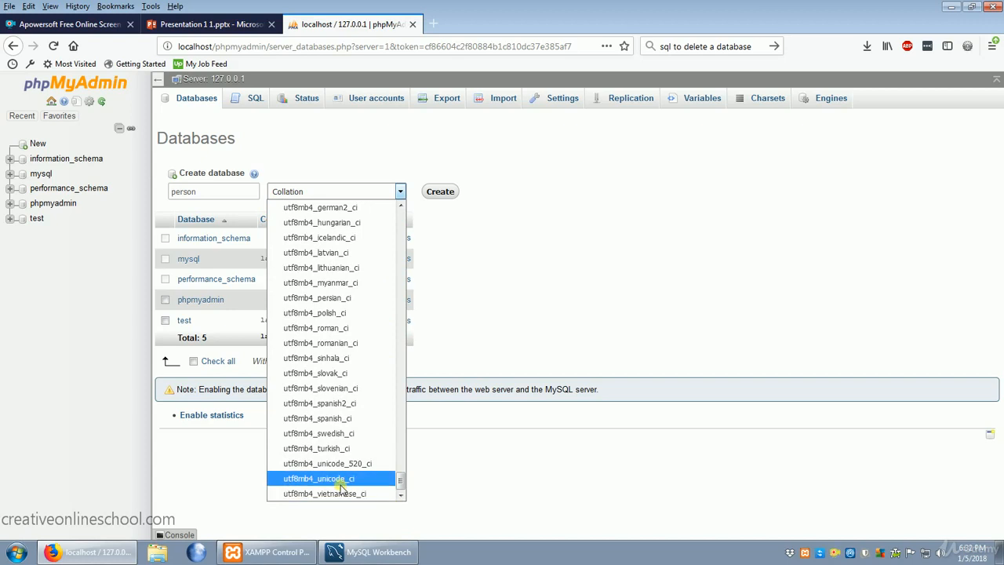
left_click(318, 478)
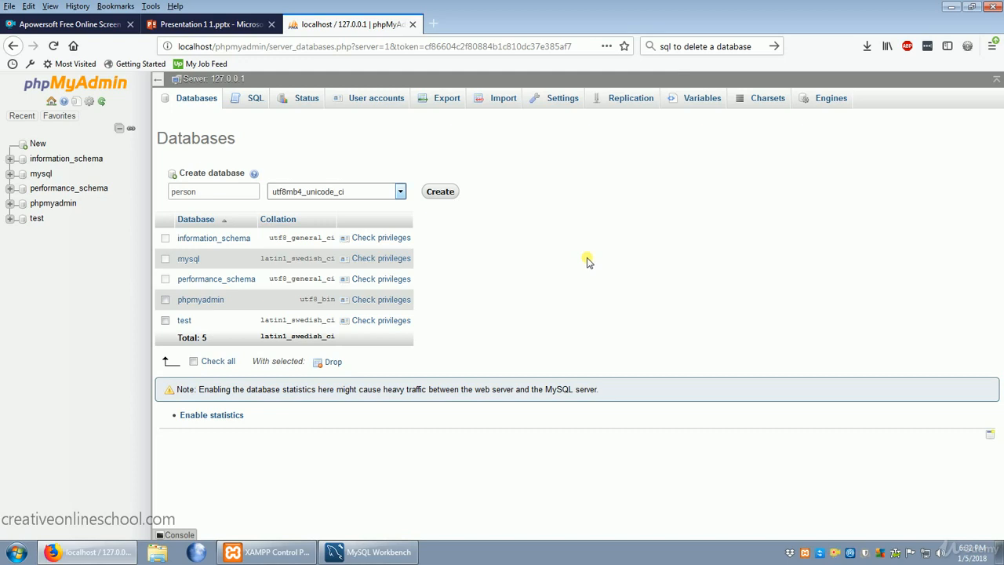
Create the 'person' database and start a table 'name' with 3 columns
left_click(439, 191)
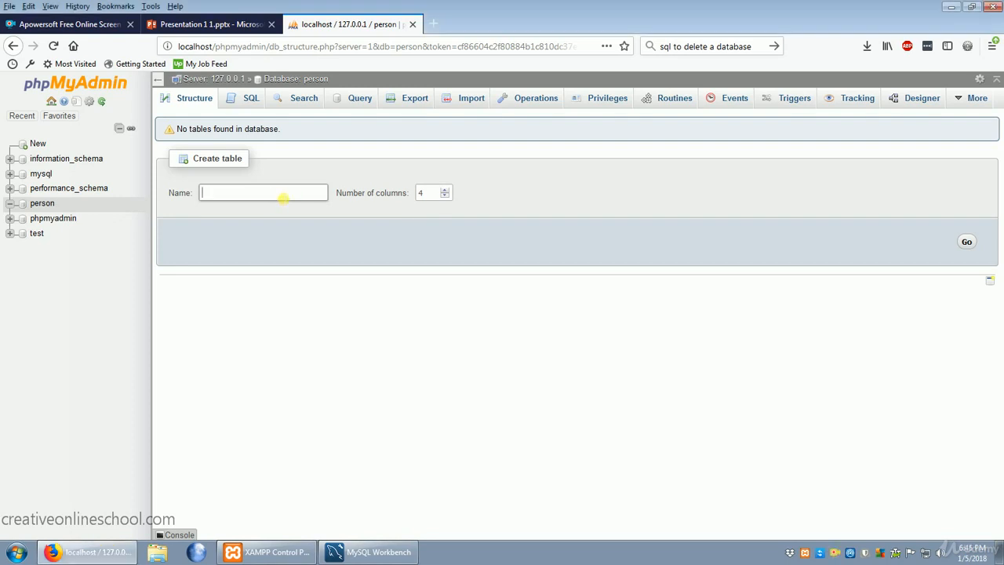
type("name")
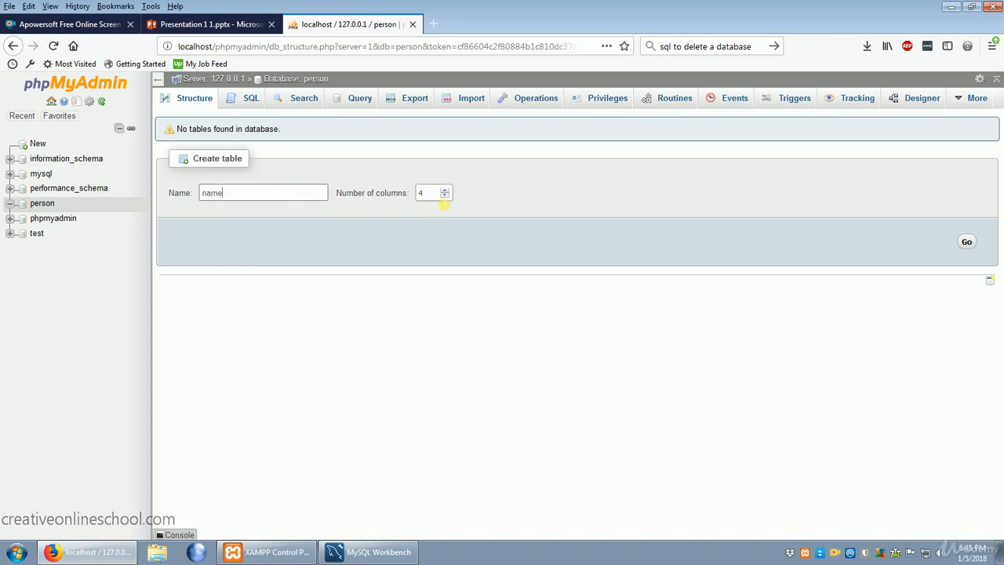
left_click(446, 197)
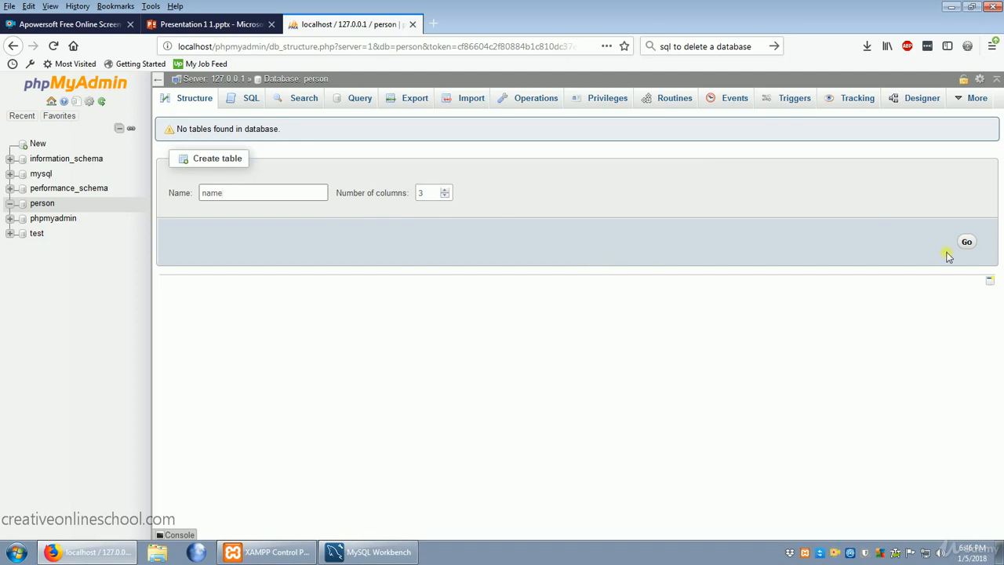
Open the column form for table 'name' and name the first column 'ID'
left_click(966, 242)
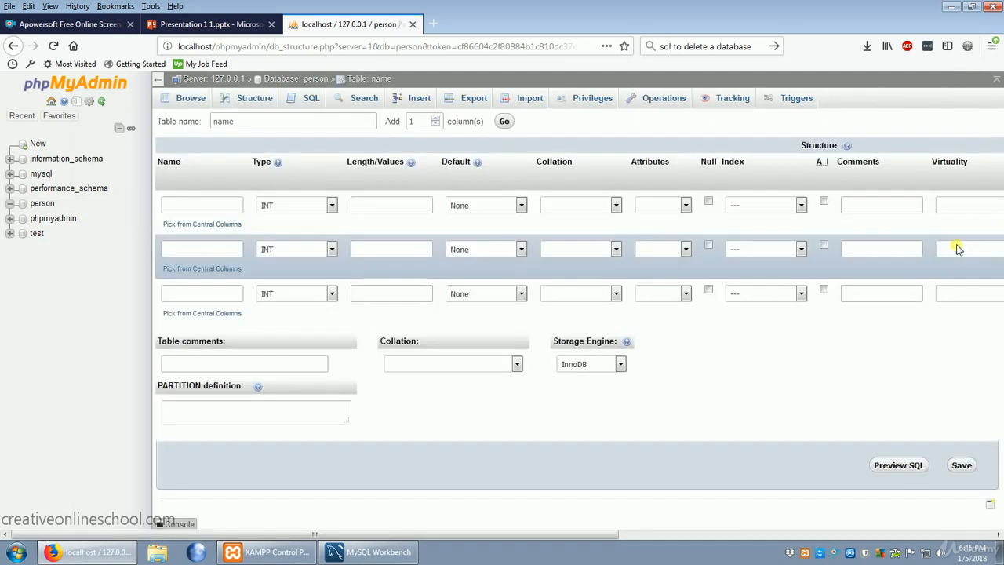
left_click(292, 121)
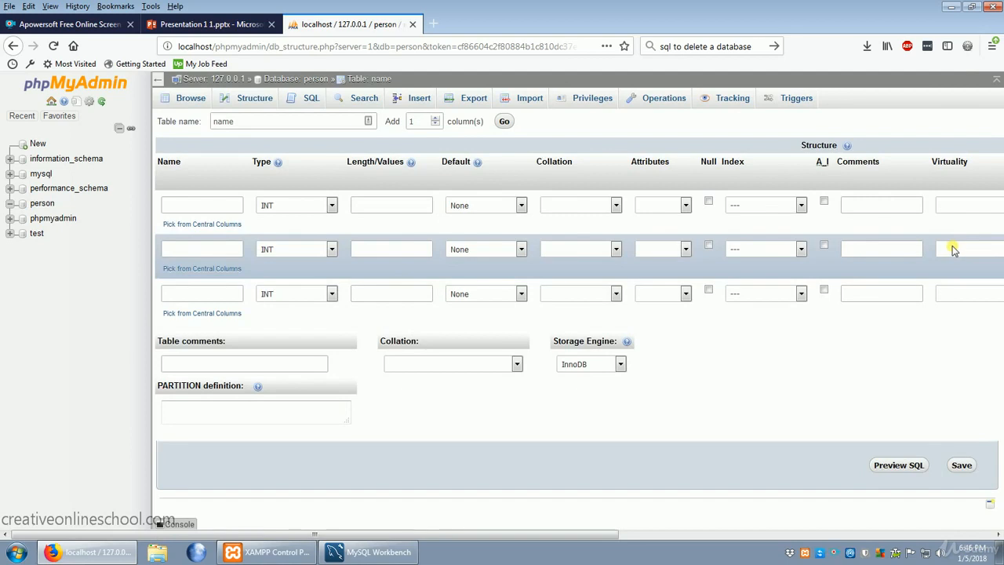
mouse_move(273, 183)
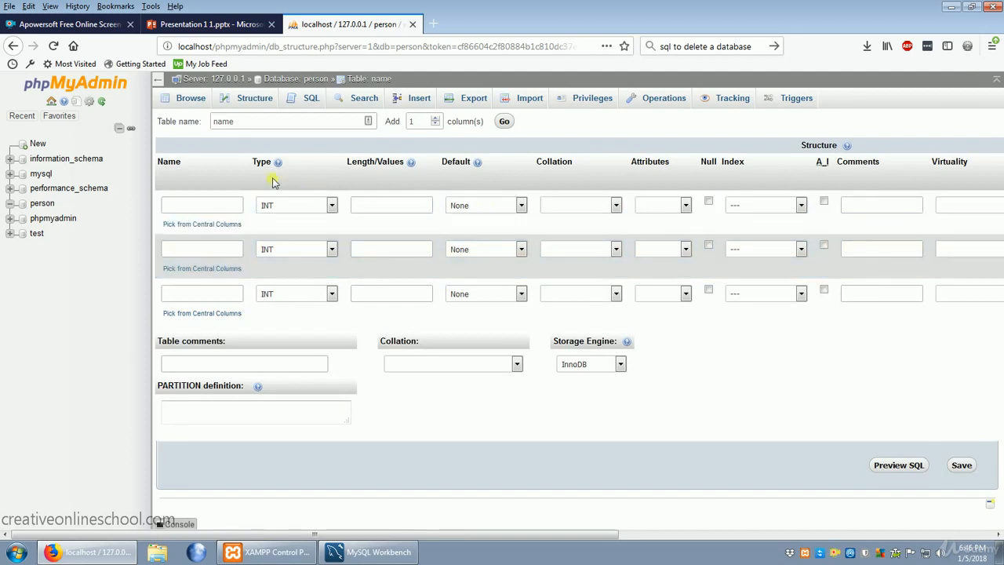
mouse_move(319, 176)
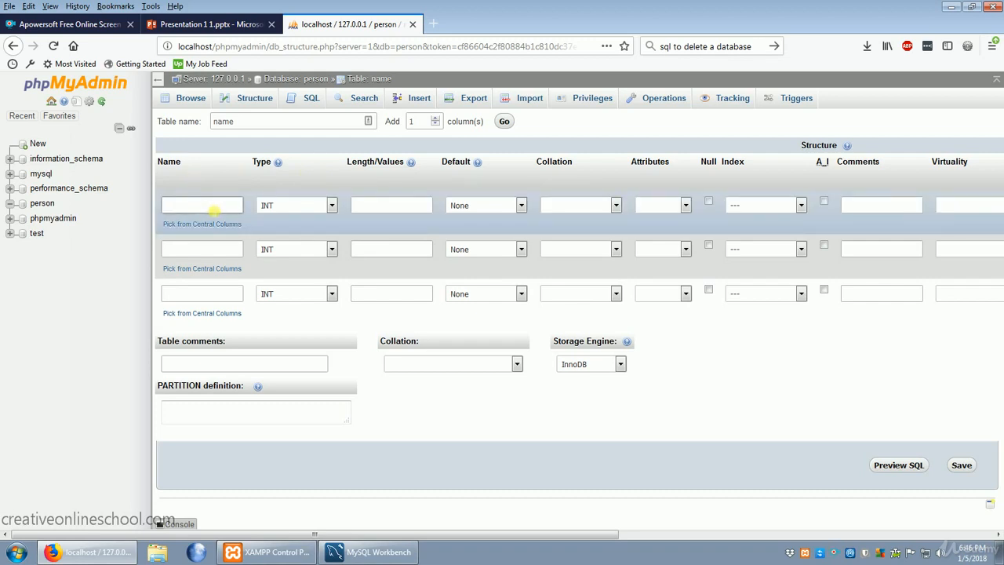
type("ID")
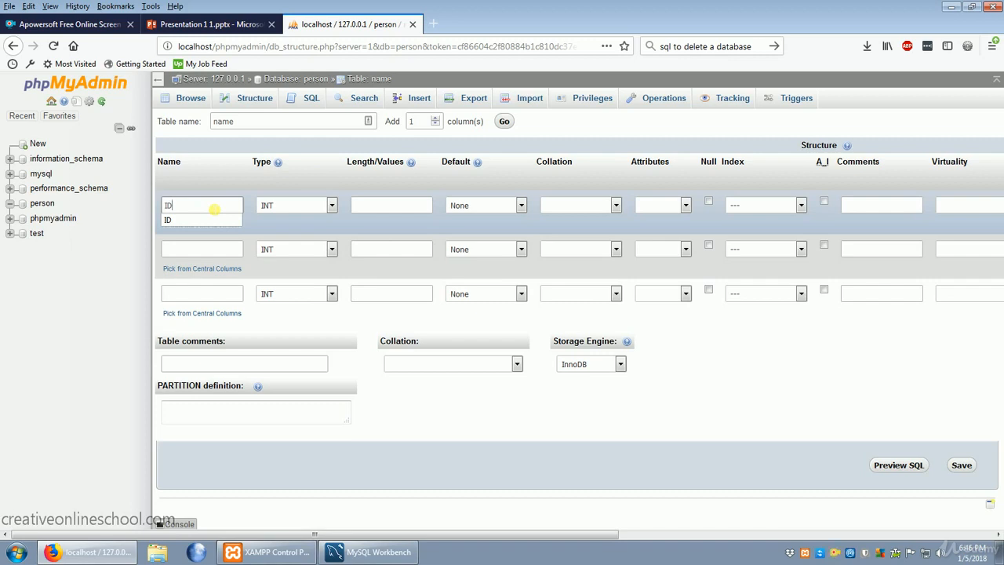
mouse_move(496, 213)
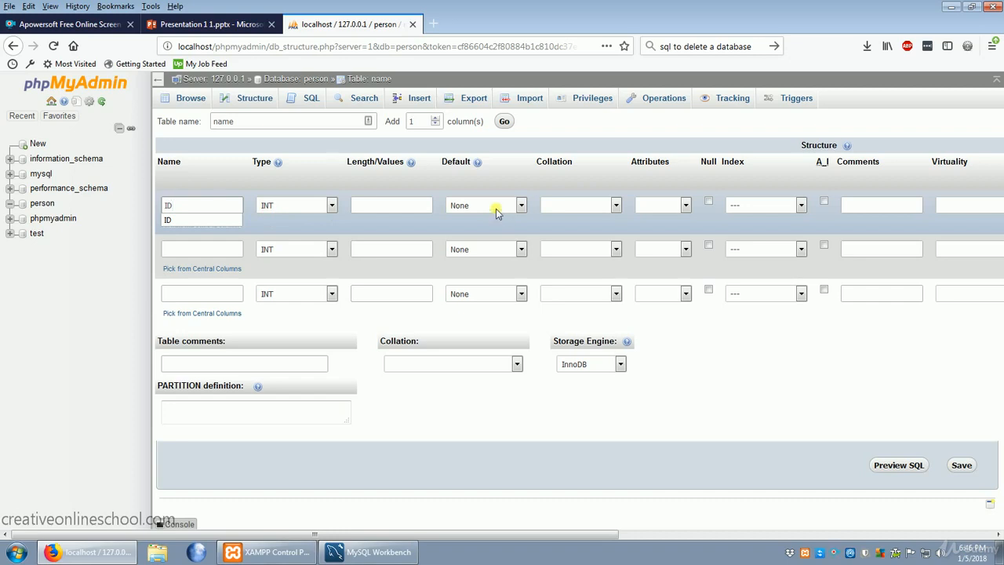
mouse_move(771, 216)
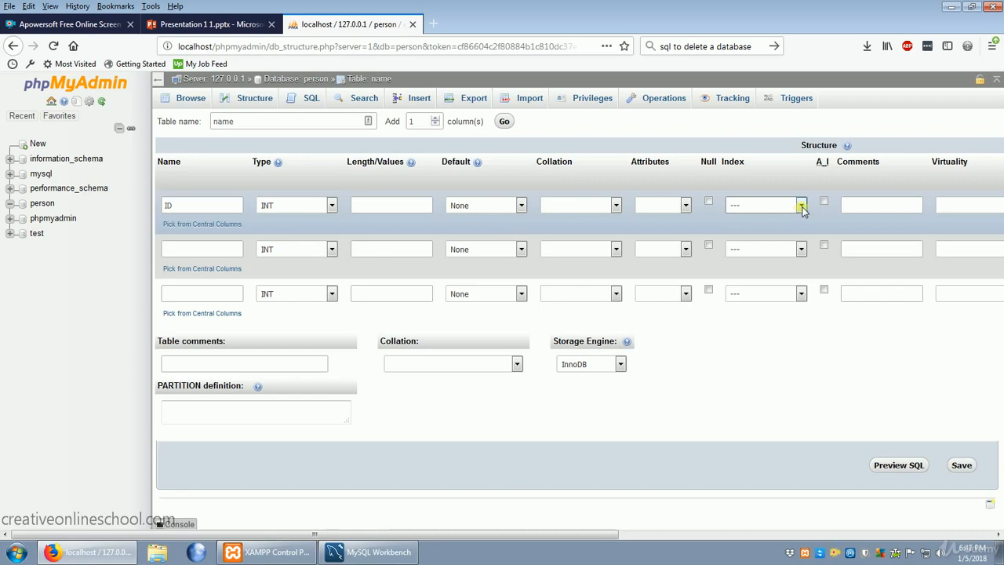
Set ID as the PRIMARY index and enable auto-increment (A_I)
left_click(800, 205)
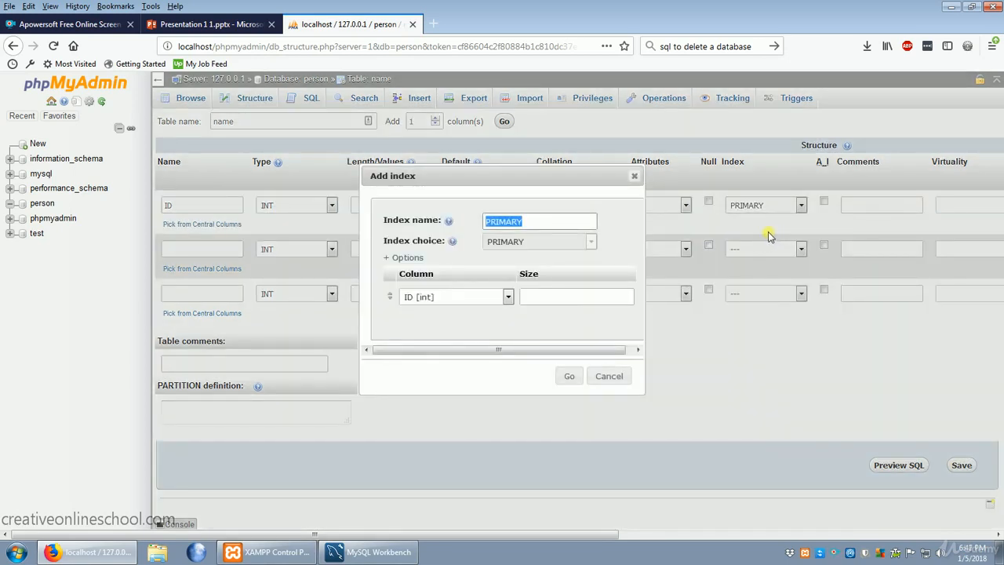
mouse_move(657, 271)
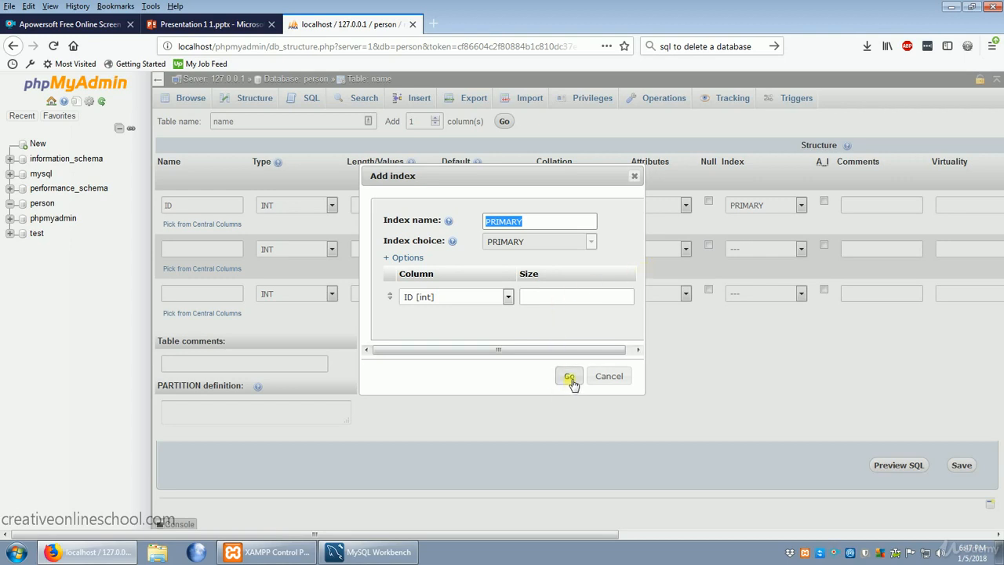
left_click(569, 375)
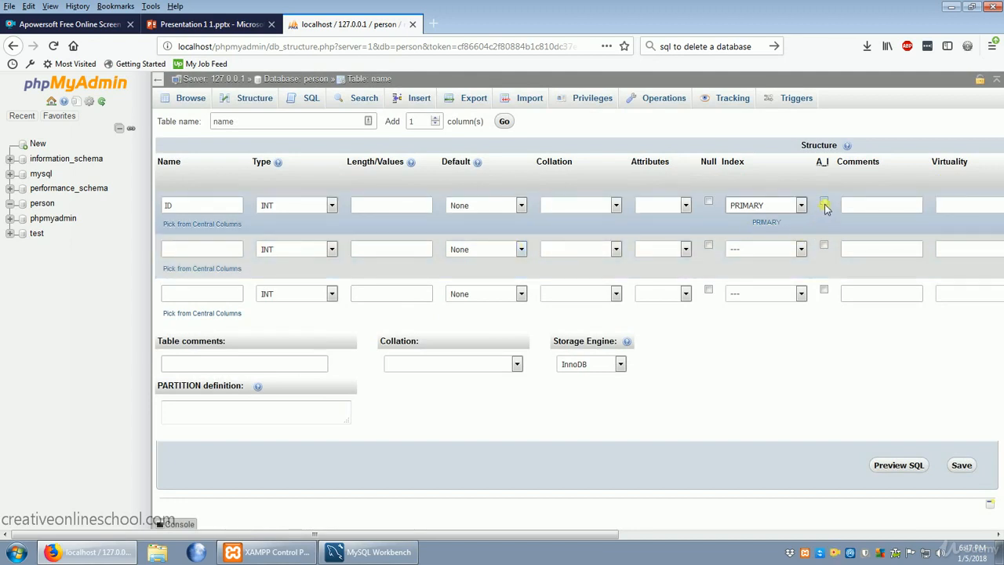
left_click(824, 201)
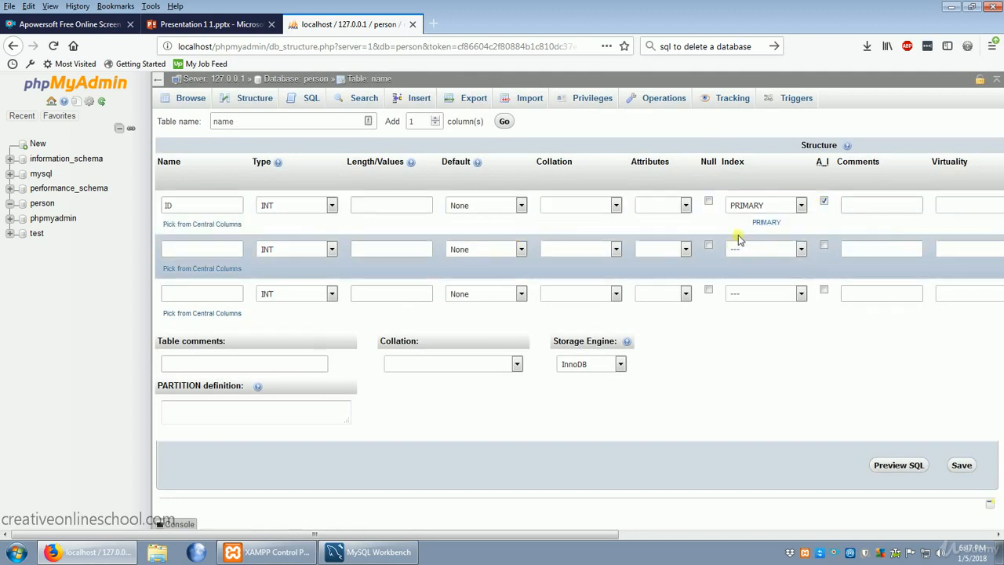
mouse_move(711, 226)
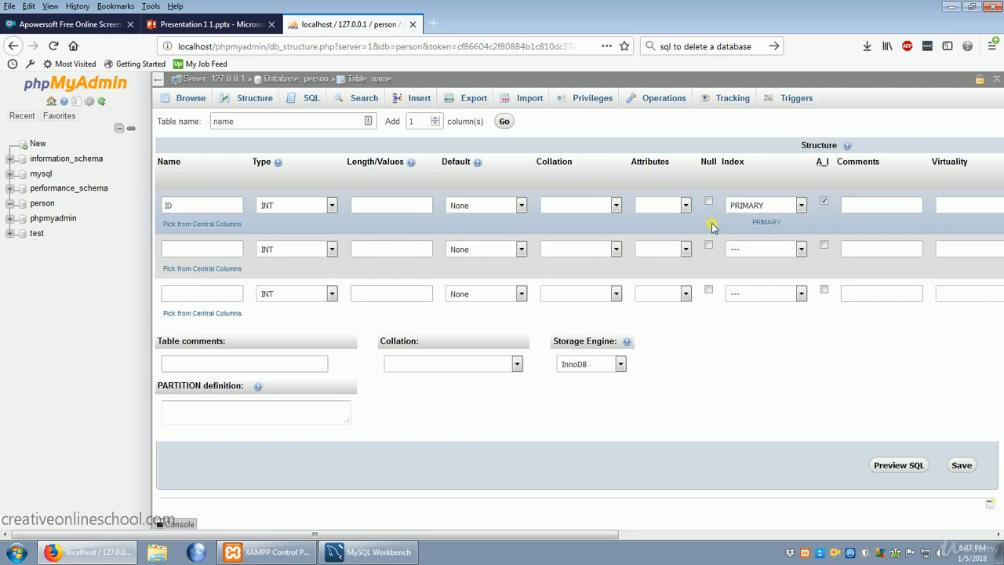
mouse_move(775, 190)
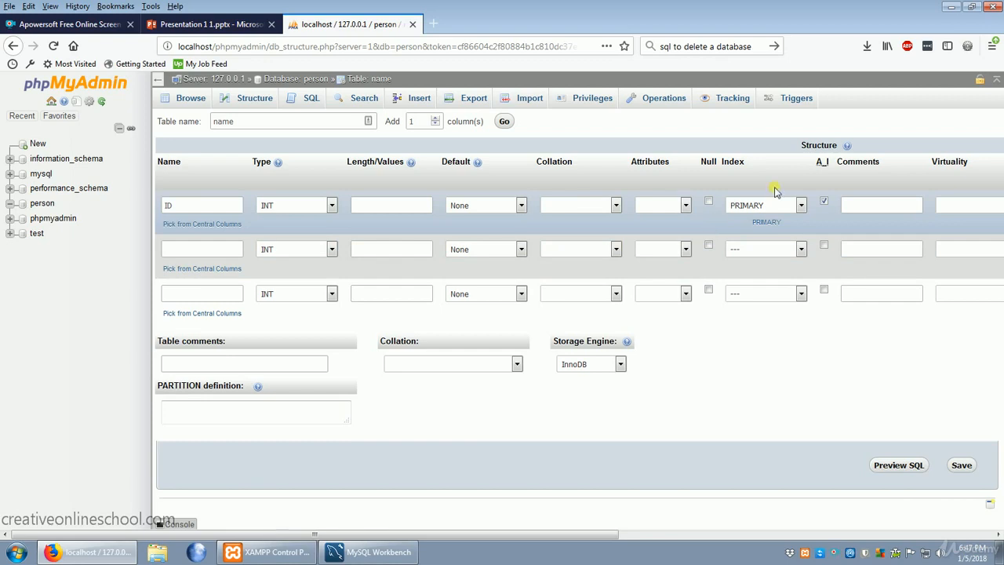
mouse_move(827, 165)
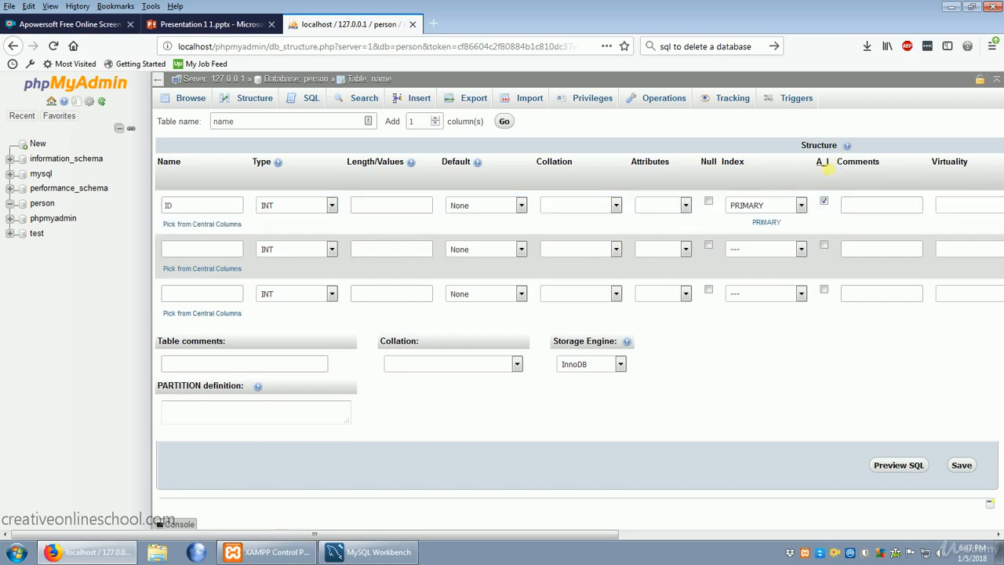
Name the second column 'First Name' and the third 'Last Name'
left_click(202, 249)
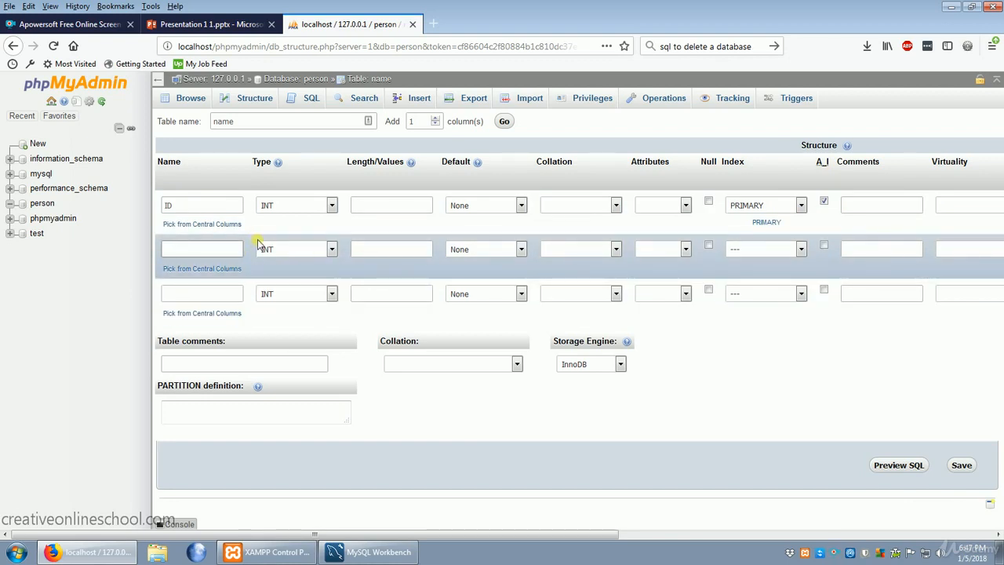
type("First Name")
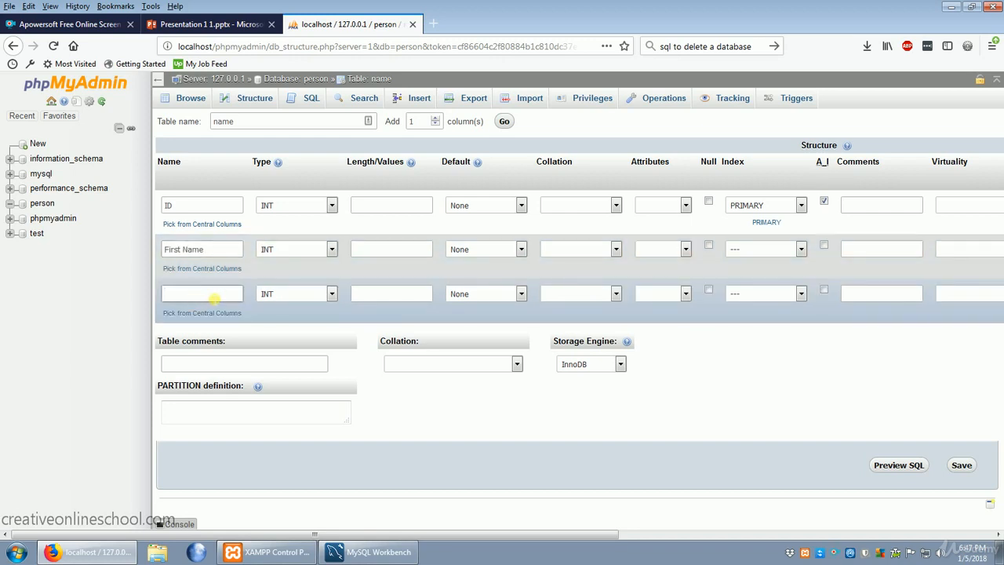
type("Las")
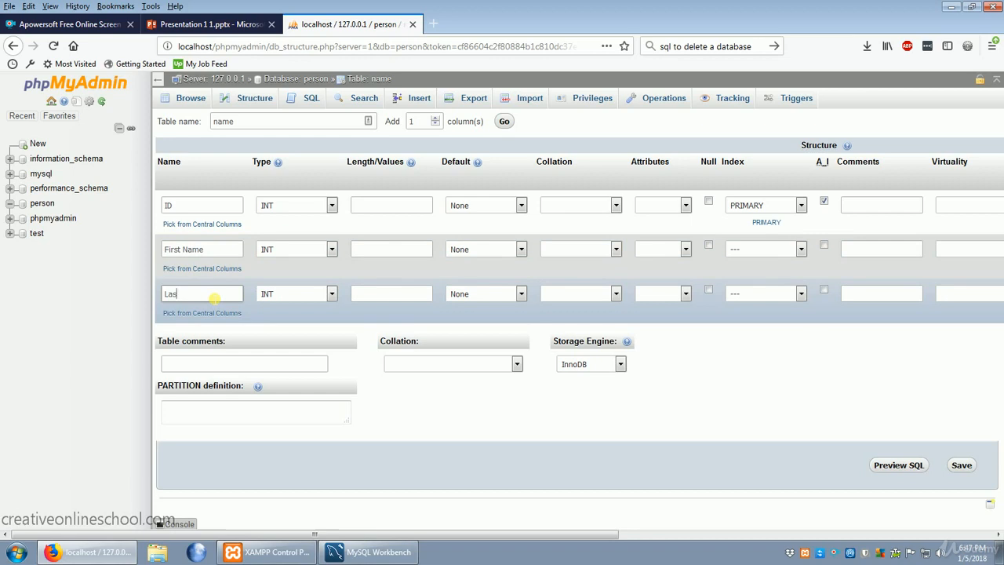
type("t Name")
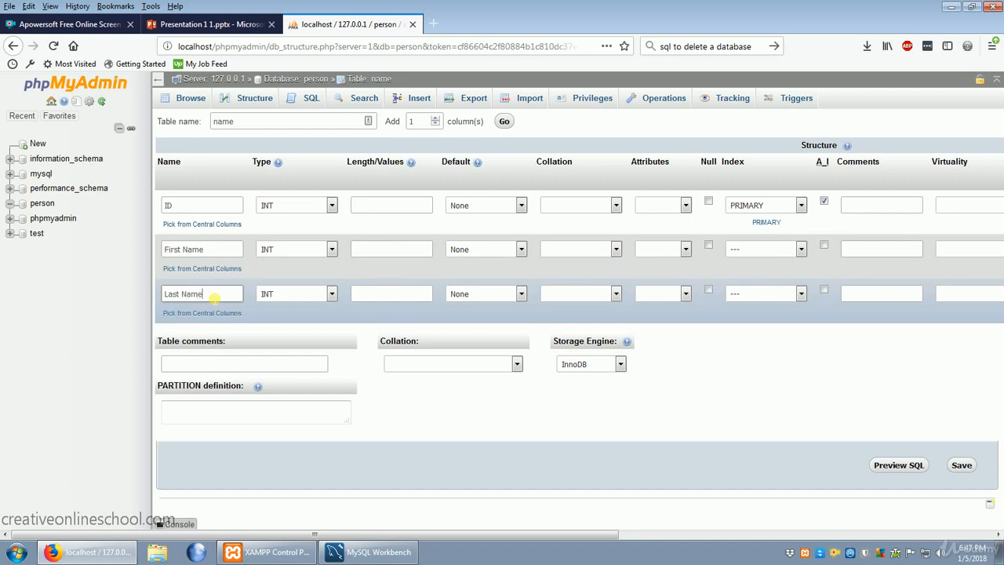
mouse_move(325, 262)
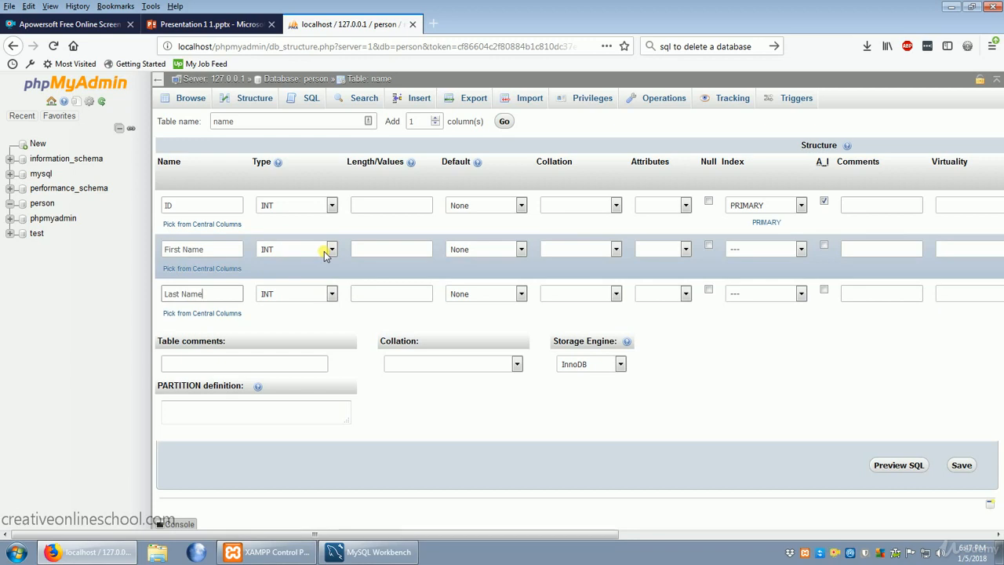
Set First Name and Last Name to VARCHAR with length 15
left_click(329, 249)
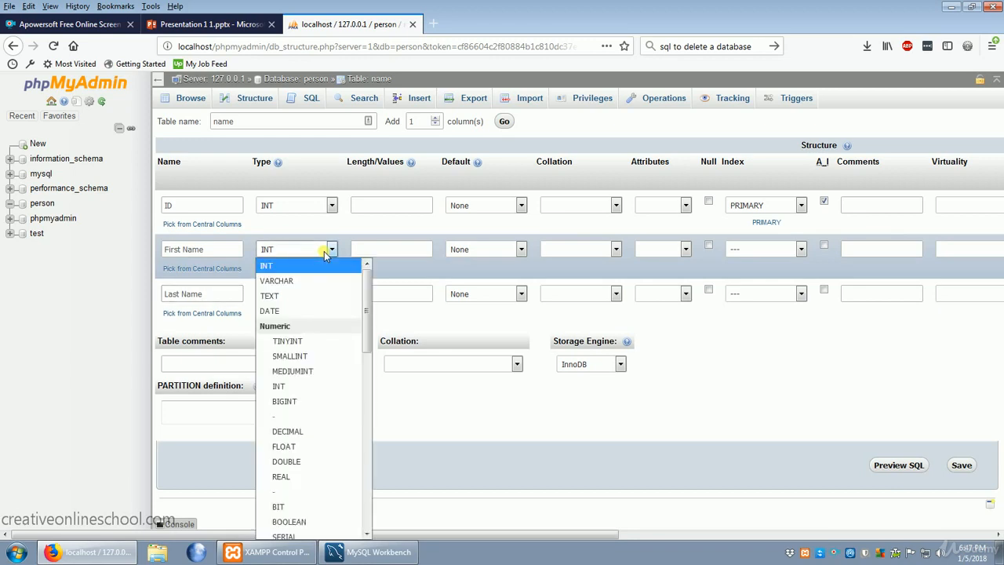
mouse_move(276, 280)
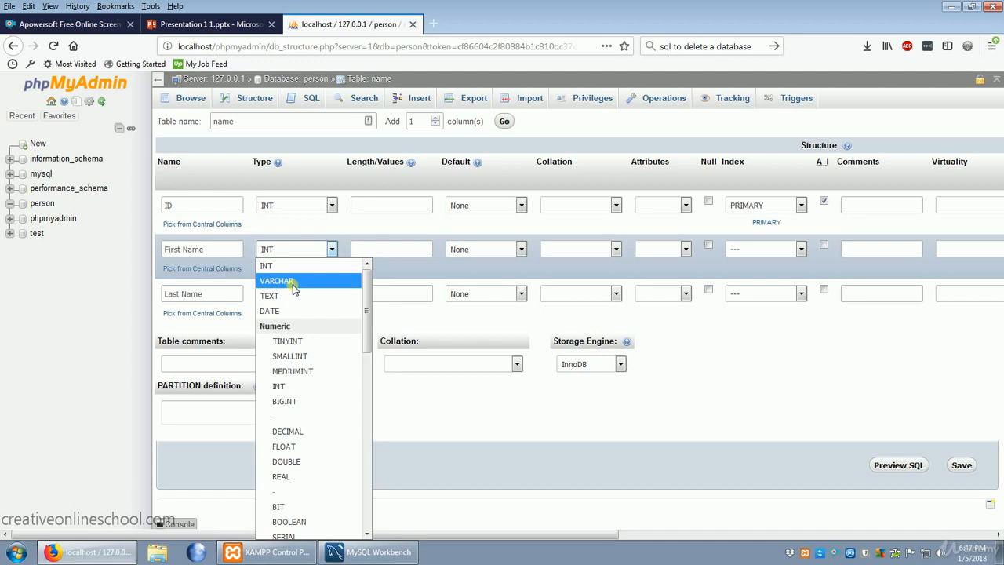
left_click(276, 280)
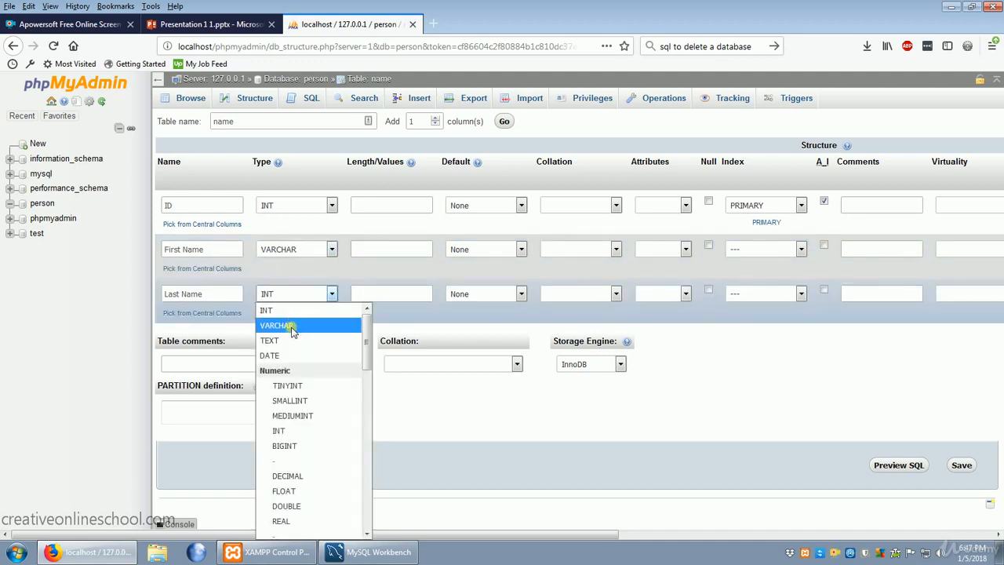
left_click(277, 325)
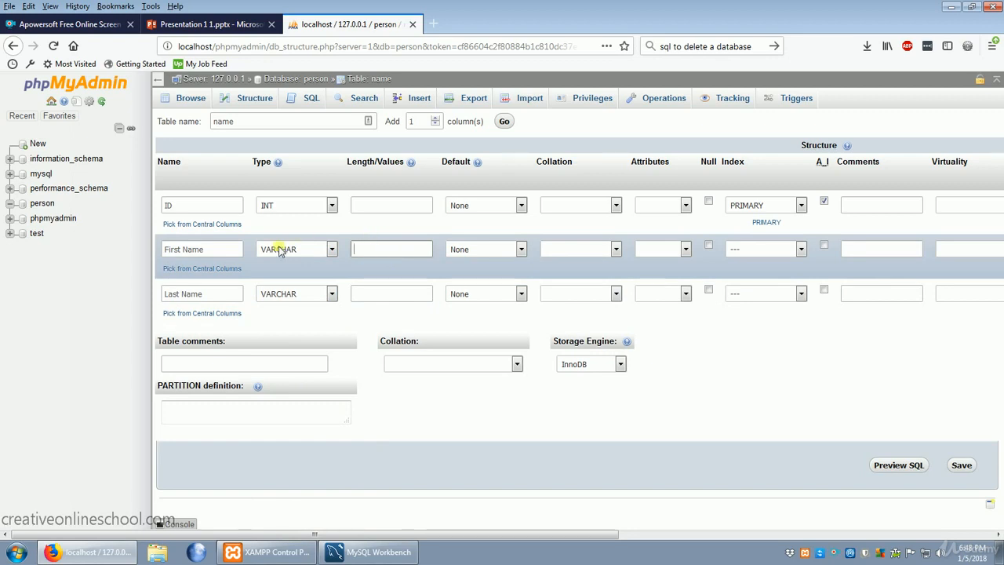
type("15")
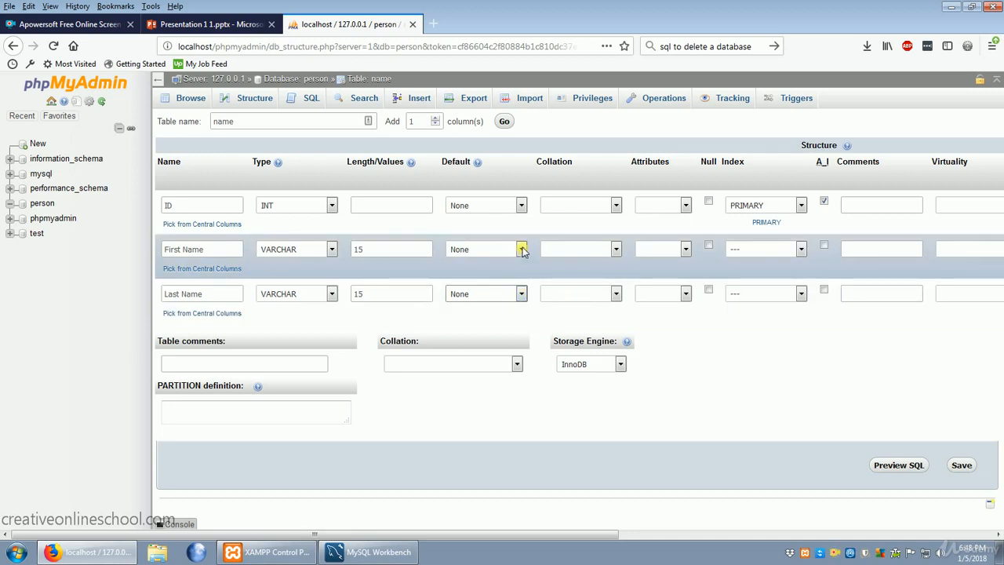
Set 'As defined' defaults: John for First Name, Doe for Last Name
left_click(521, 248)
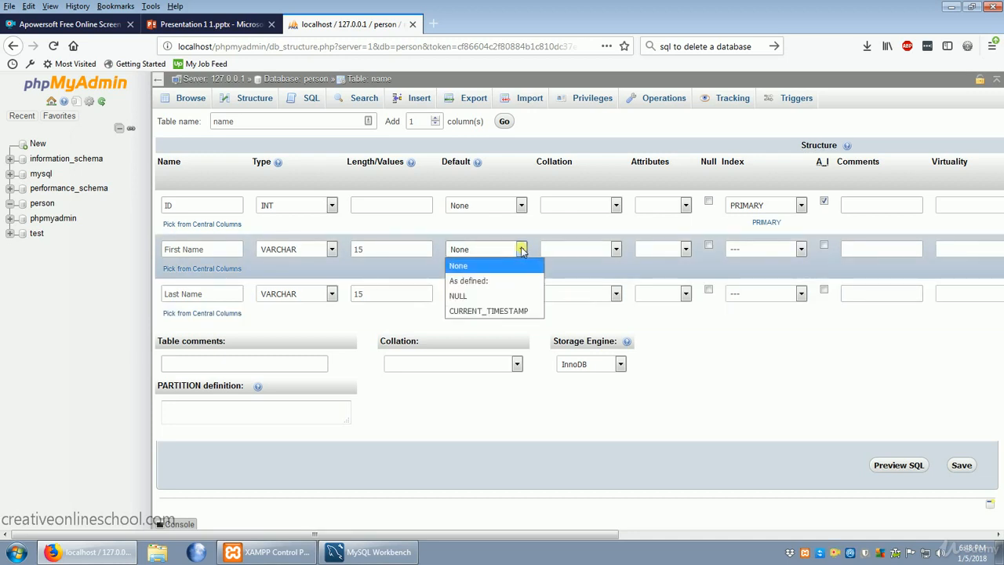
mouse_move(478, 281)
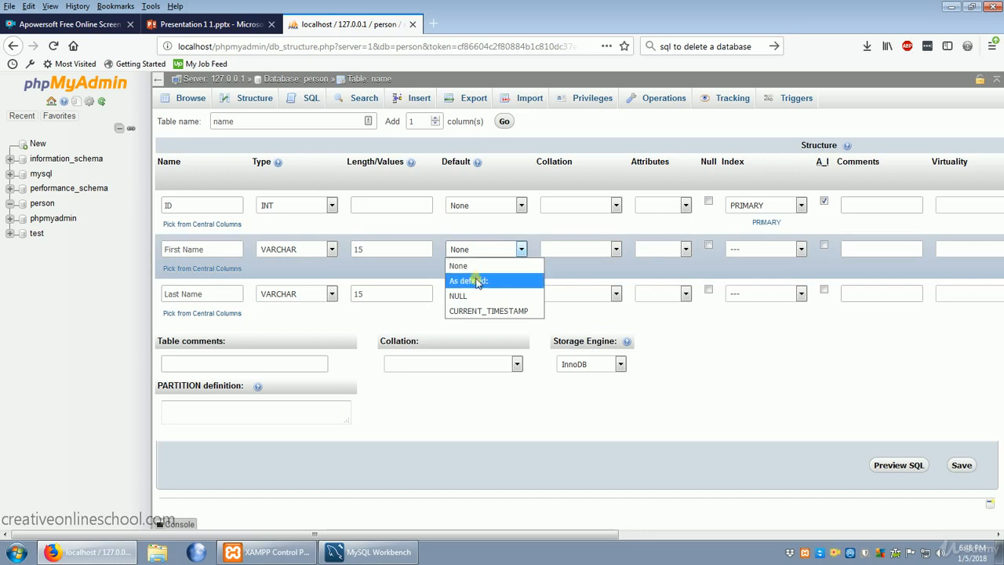
left_click(468, 280)
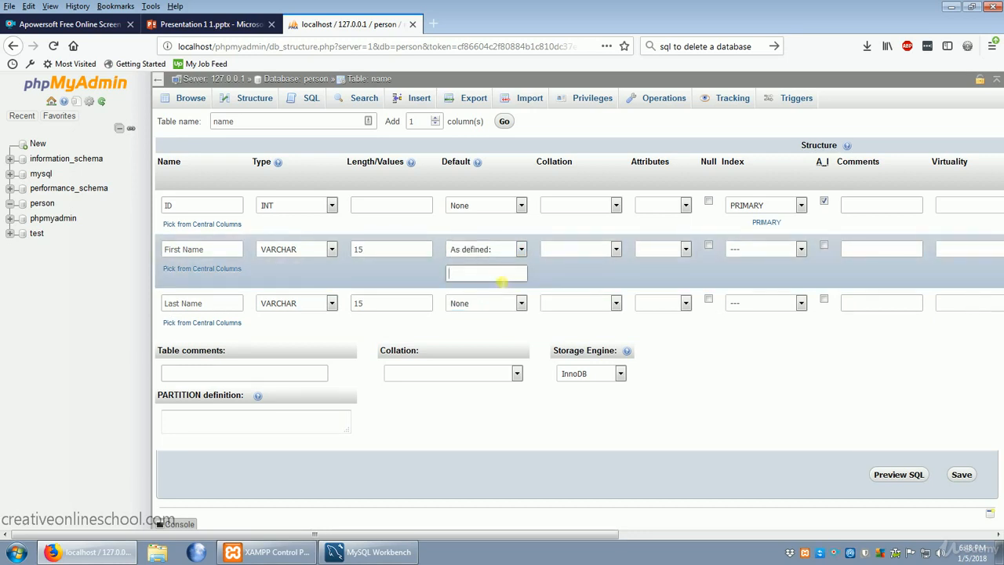
type("Joh")
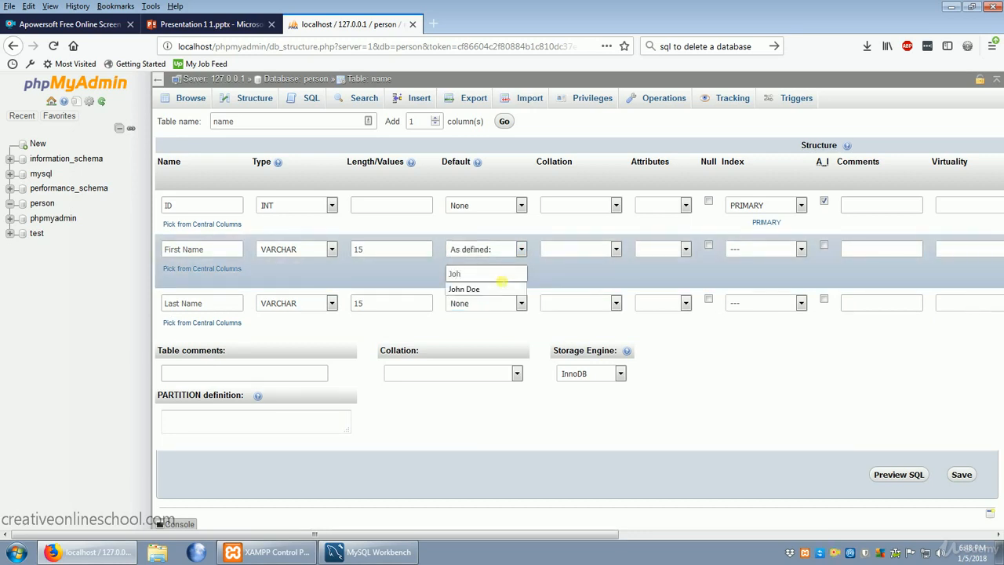
left_click(521, 303)
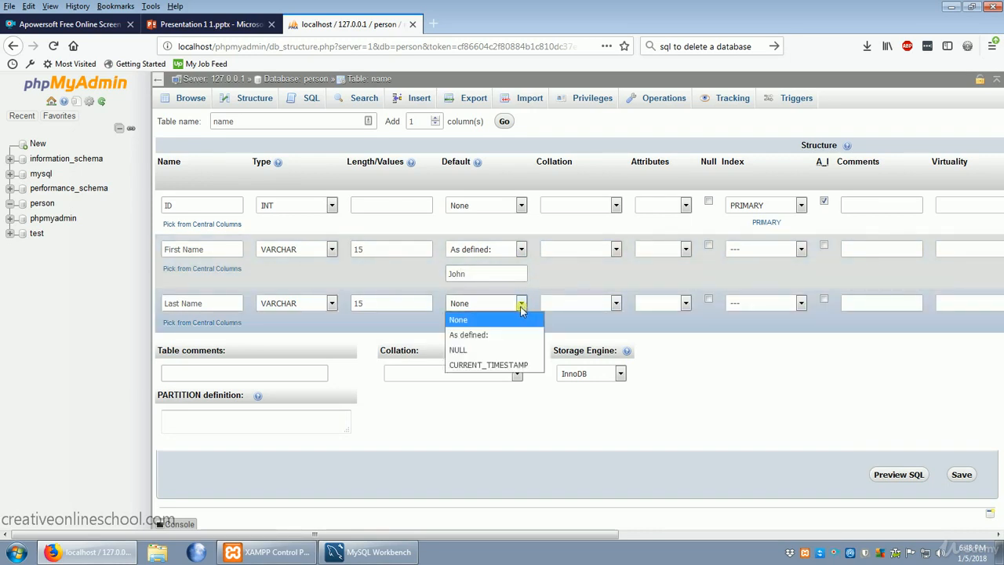
left_click(469, 335)
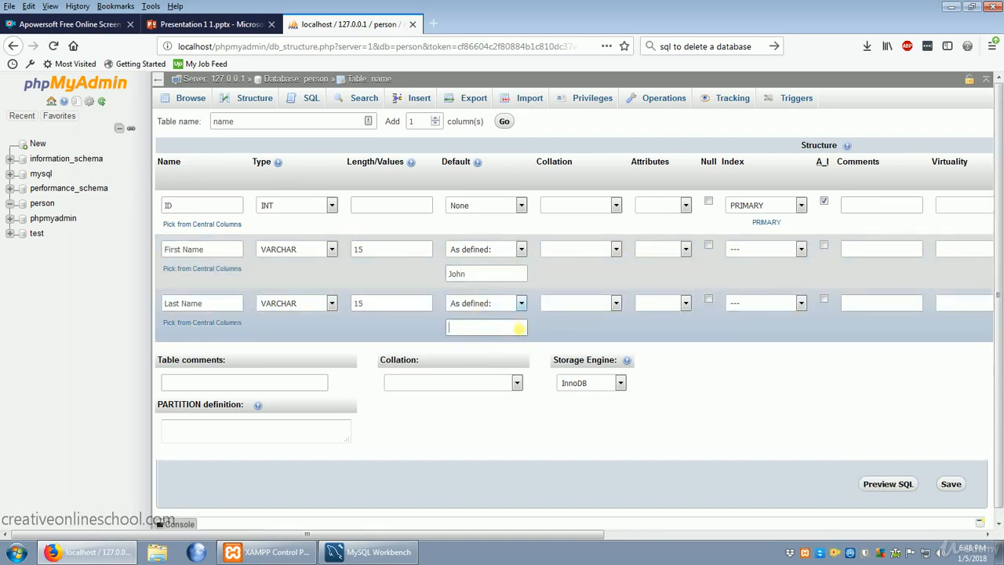
type("Doe")
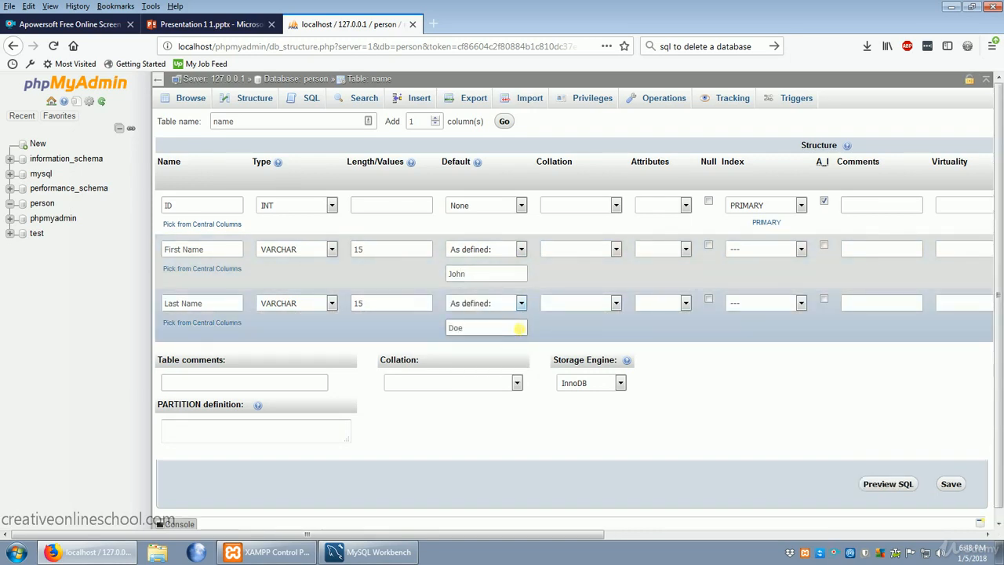
left_click(487, 327)
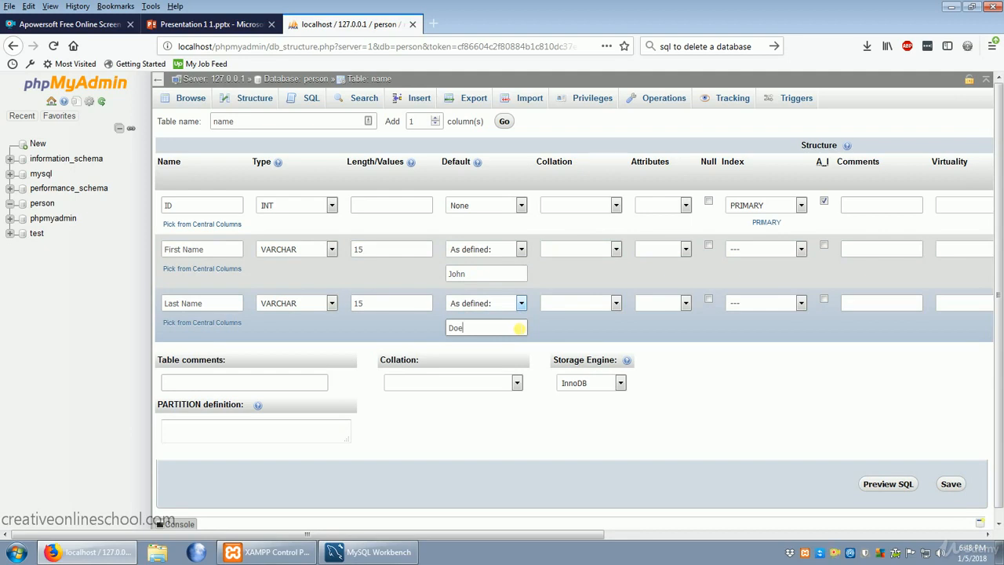
left_click(520, 303)
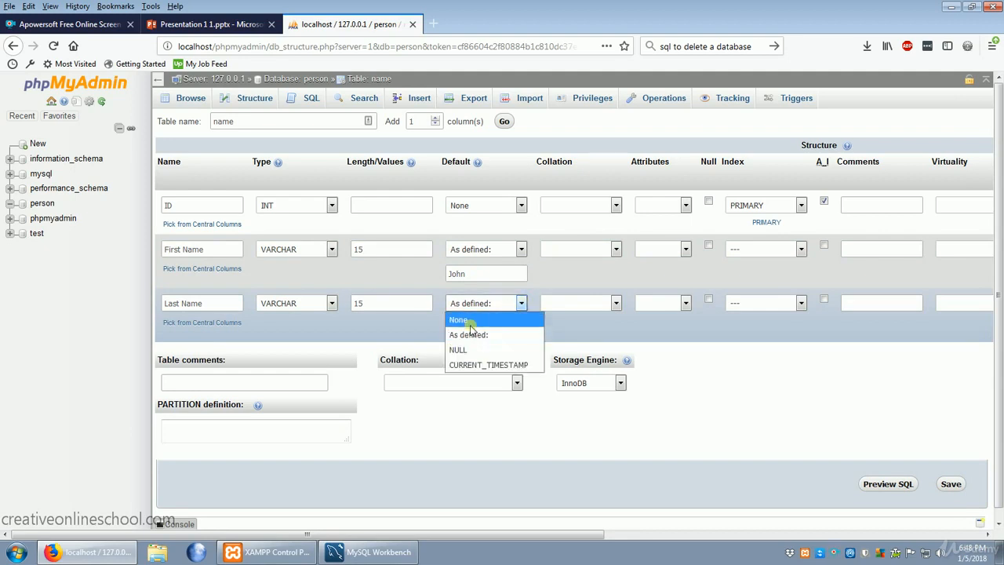
mouse_move(488, 365)
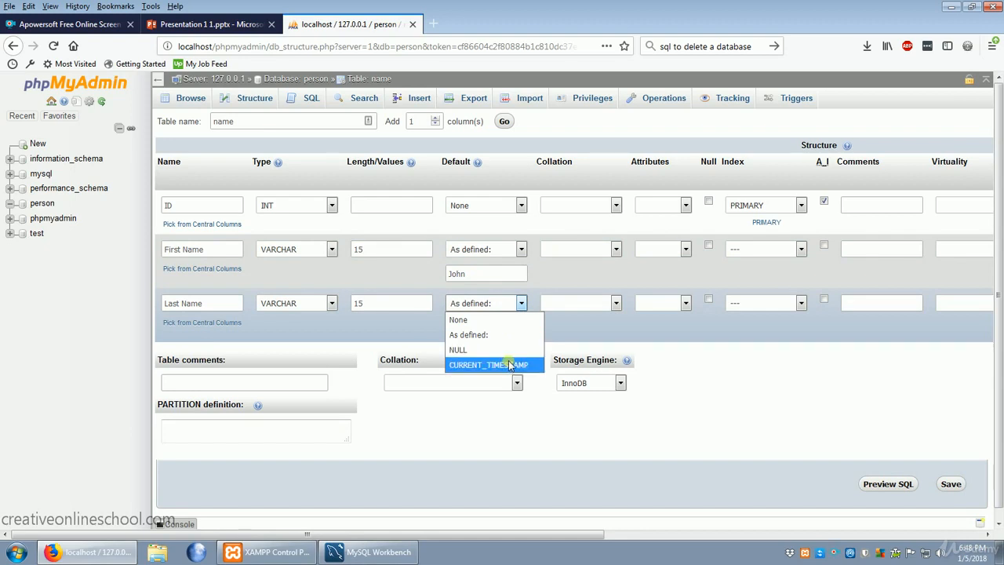
mouse_move(458, 319)
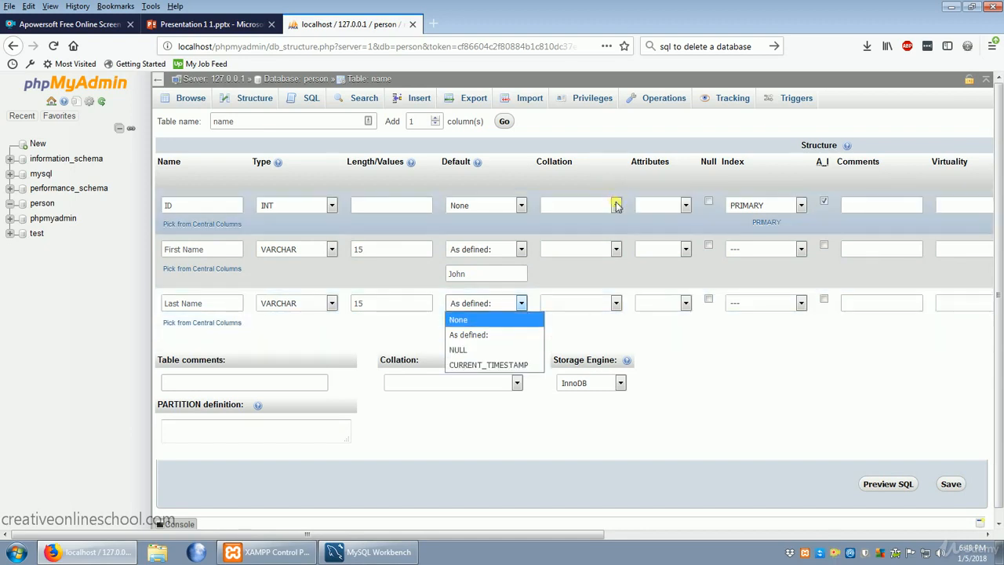
Select UNSIGNED in the ID column's Attributes dropdown
left_click(616, 205)
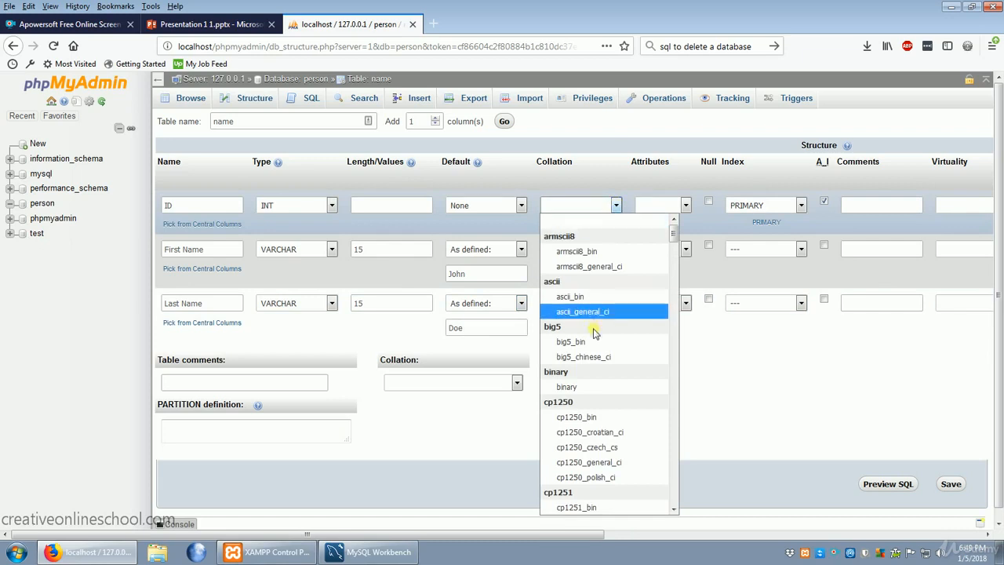
left_click(616, 204)
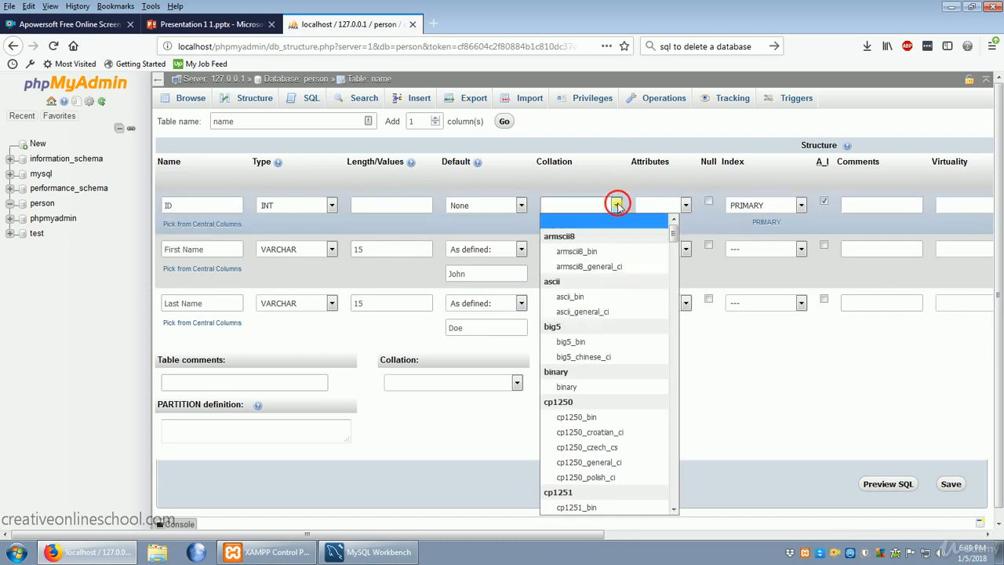
left_click(617, 204)
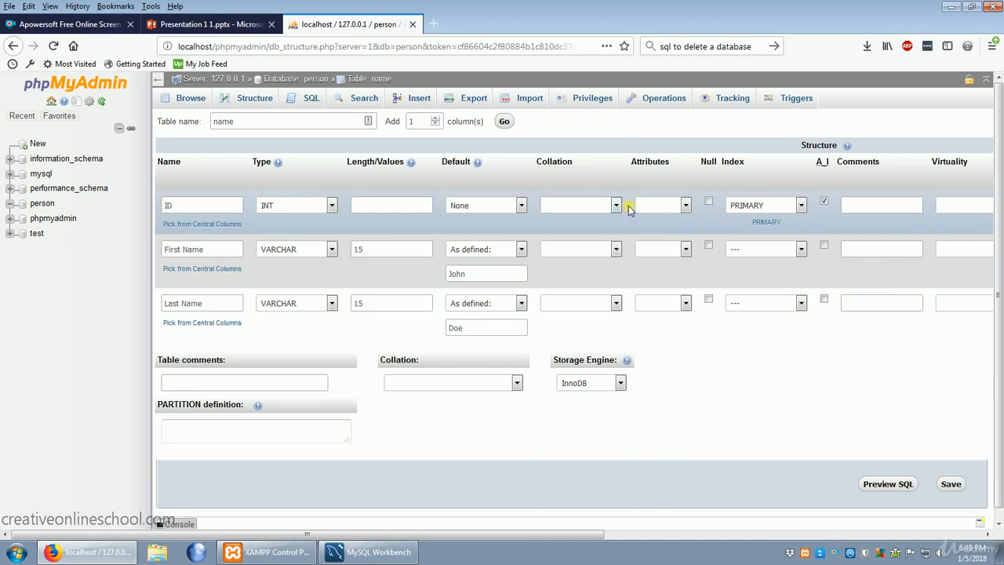
left_click(685, 205)
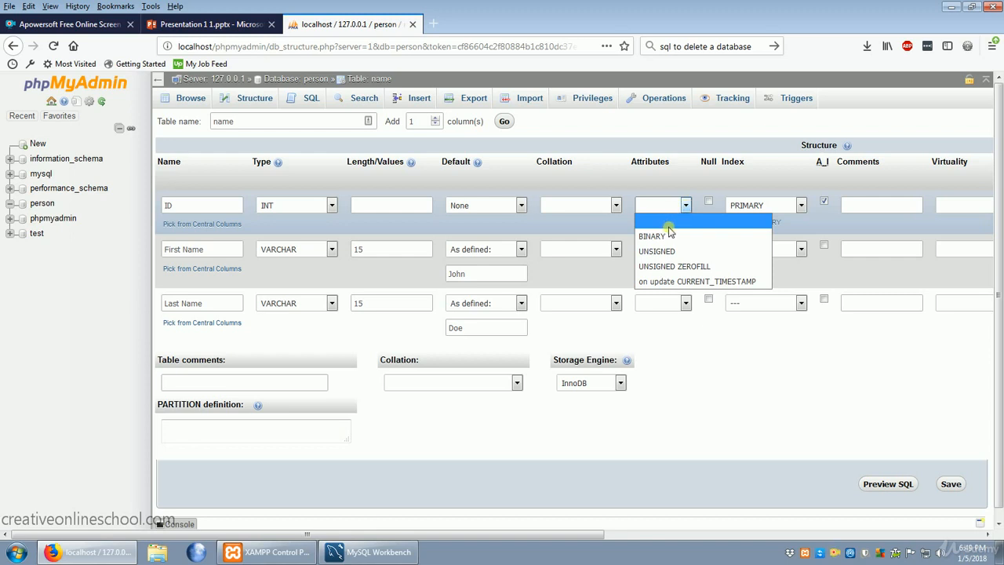
mouse_move(675, 250)
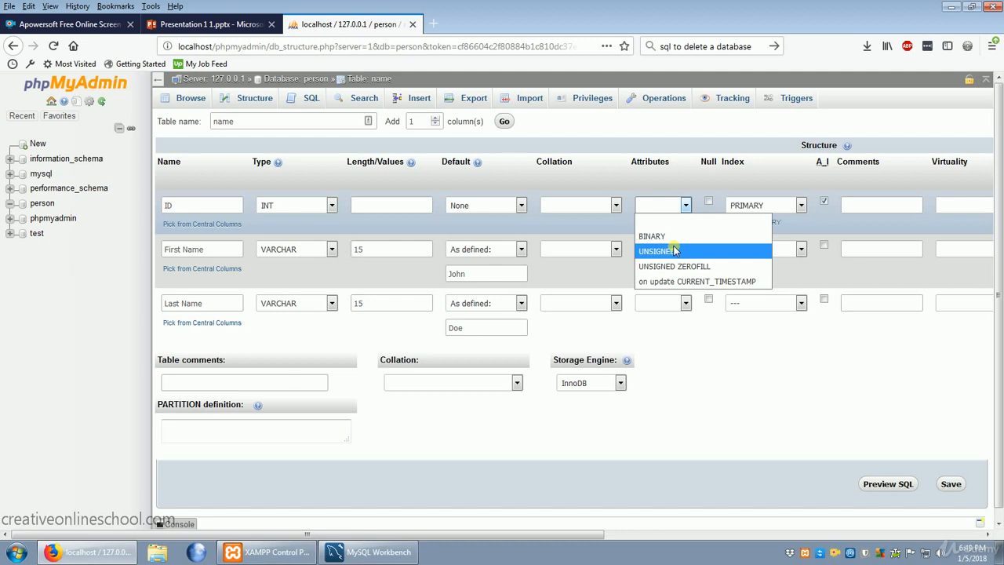
left_click(658, 250)
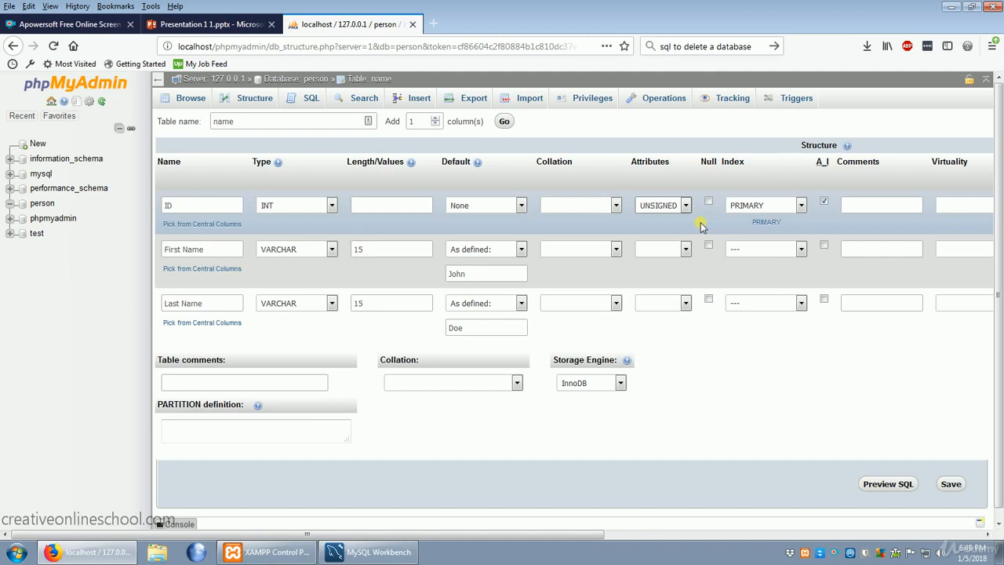
mouse_move(659, 236)
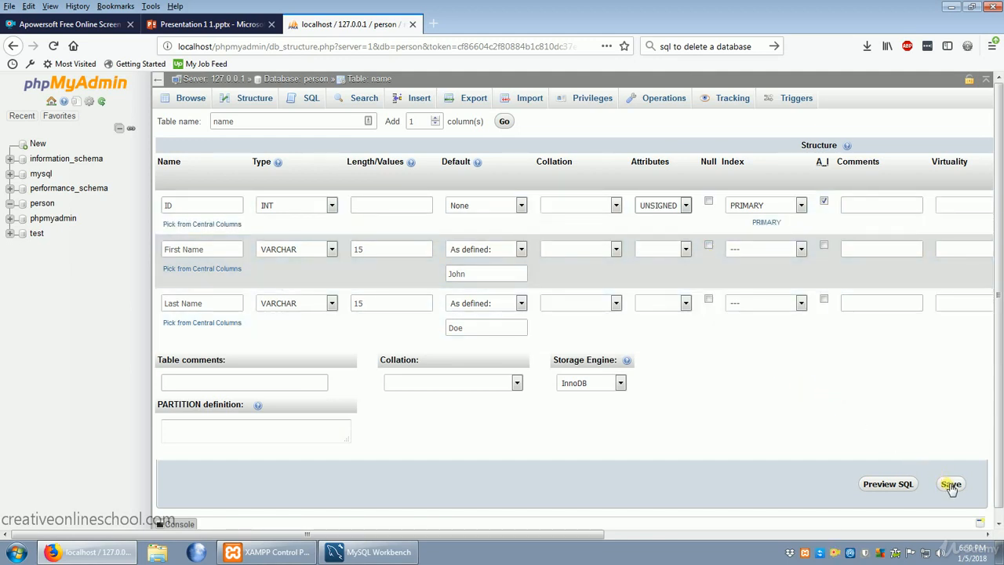
Save the 'name' table and view its structure page
left_click(950, 484)
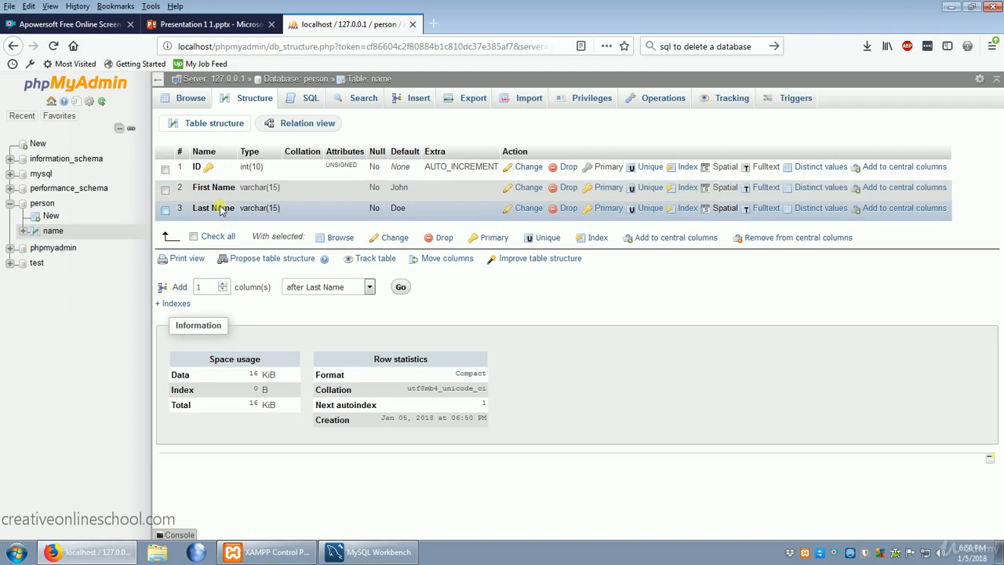
mouse_move(265, 221)
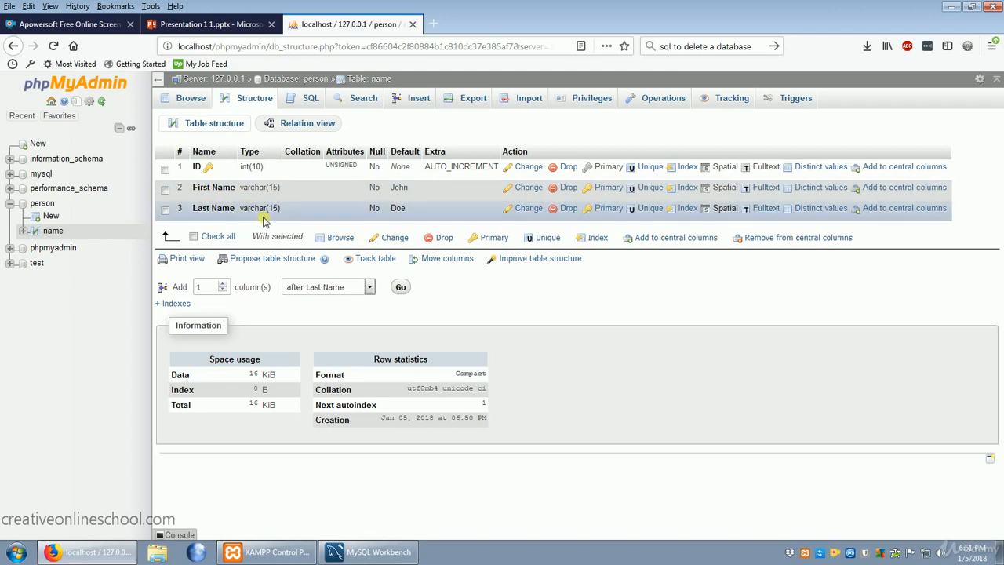